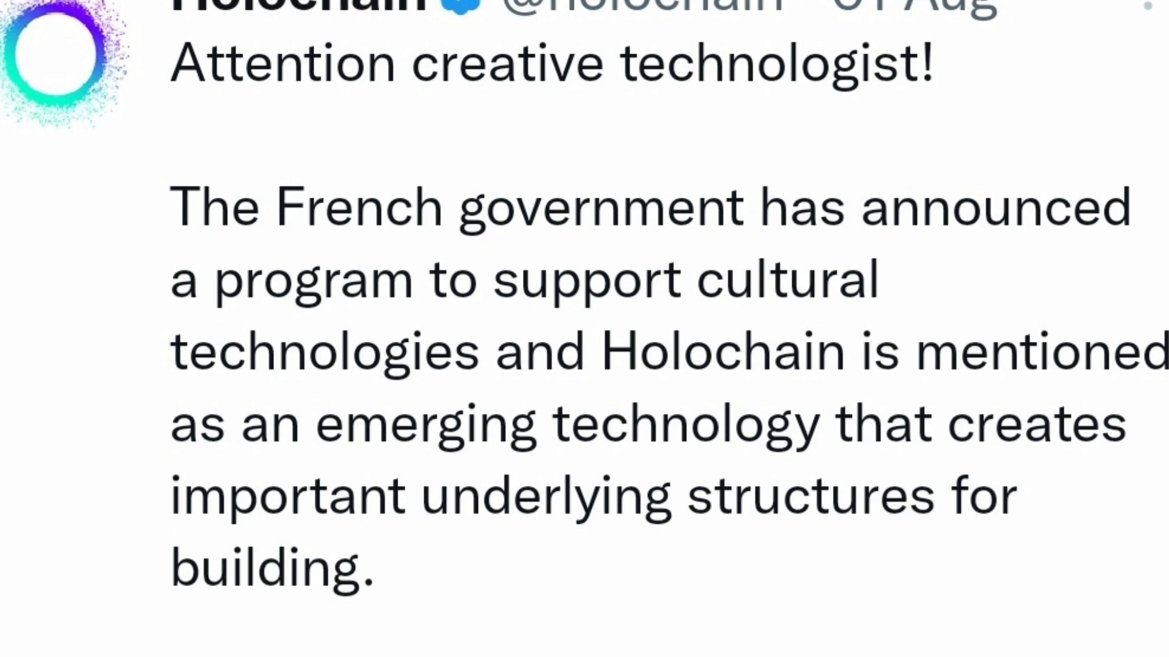
scroll("down", 3)
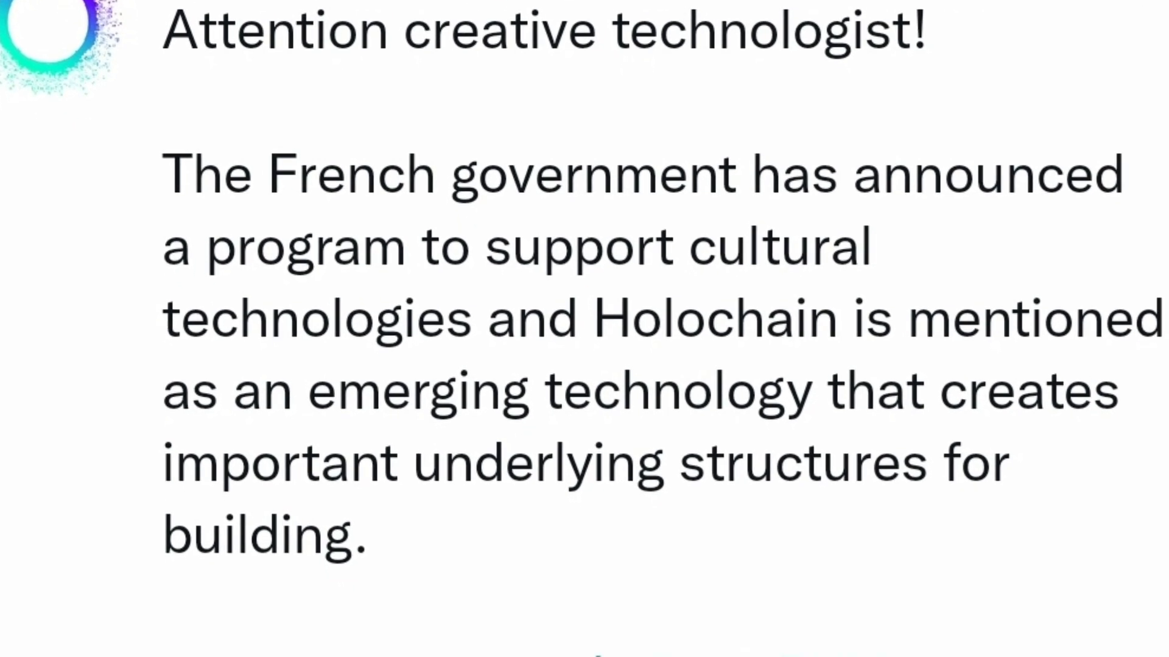
scroll("down", 3)
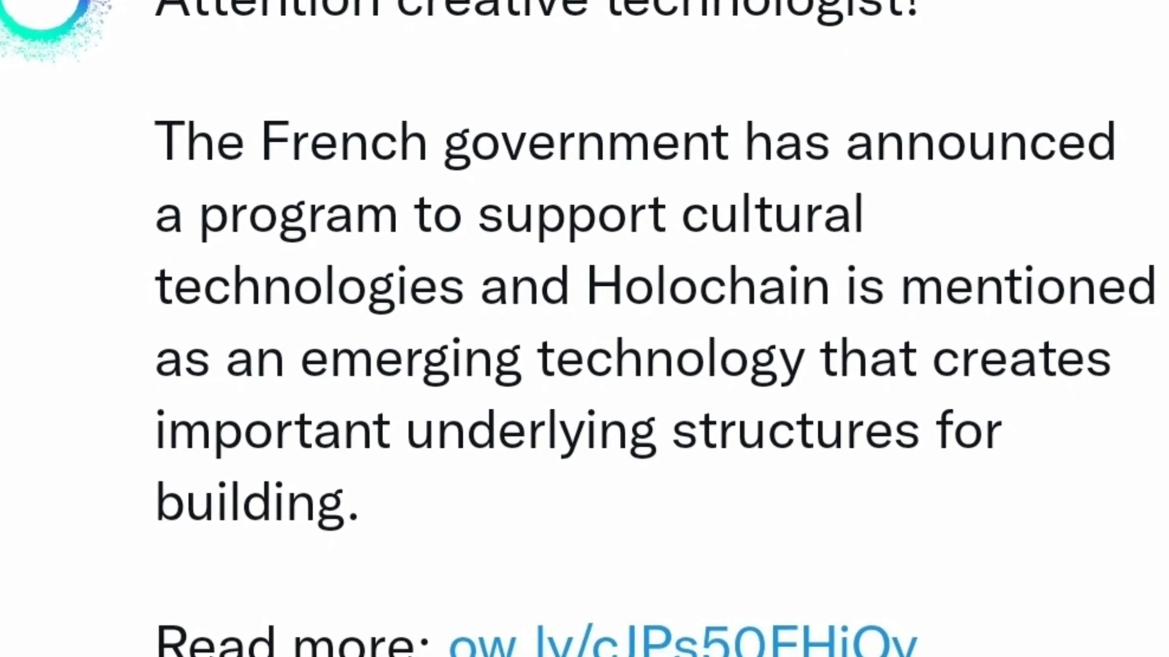
scroll("down", 3)
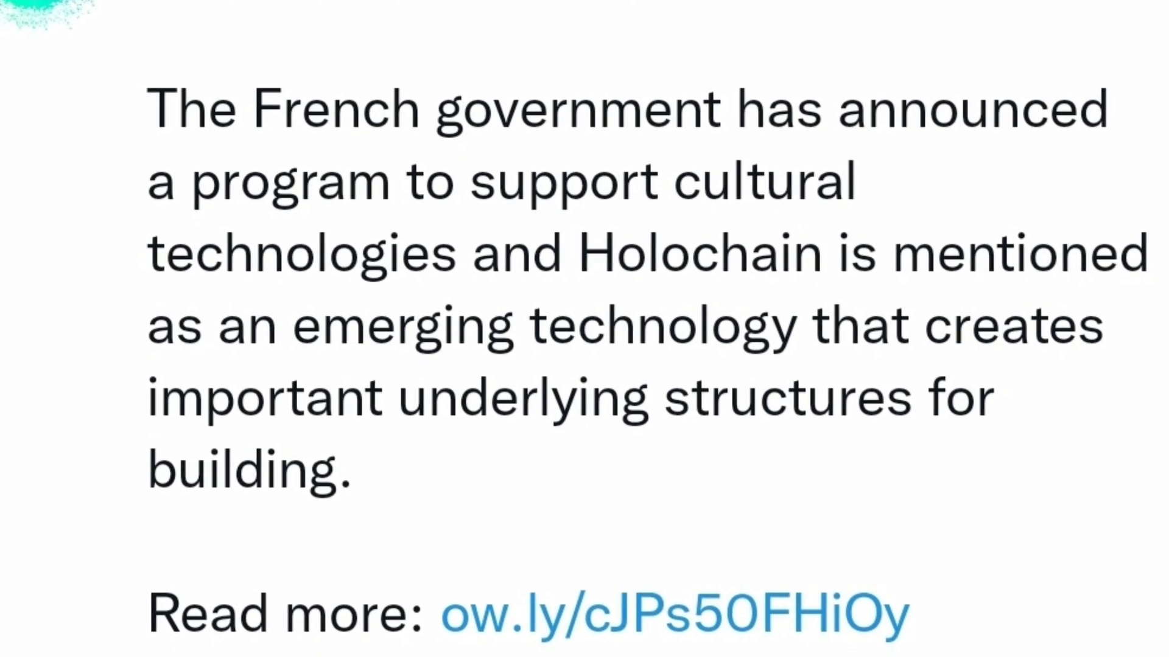